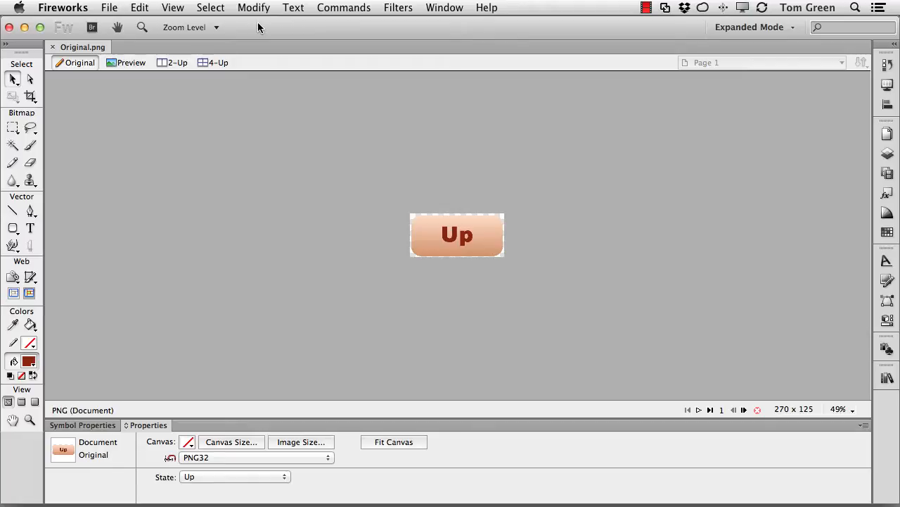
pyautogui.moveTo(104, 182)
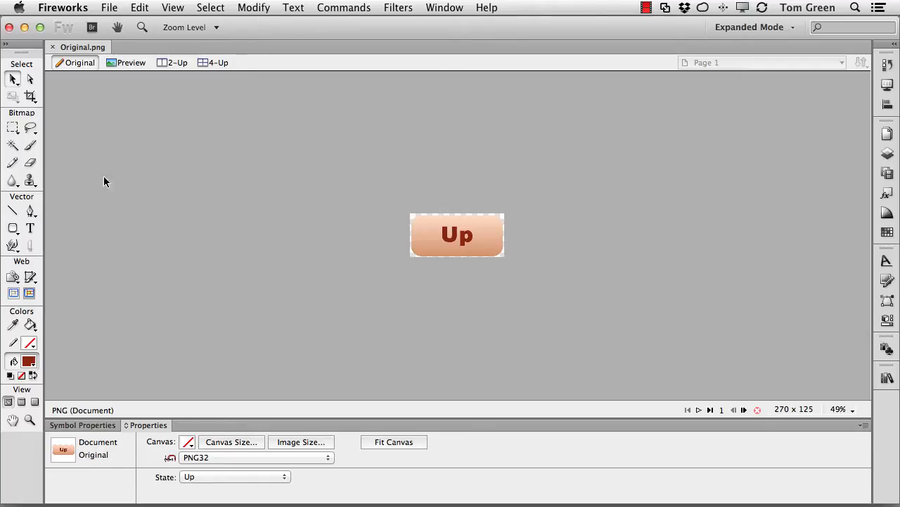
# Step: Review the button's Up, Over and Down states in Fireworks
pyautogui.click(456, 235)
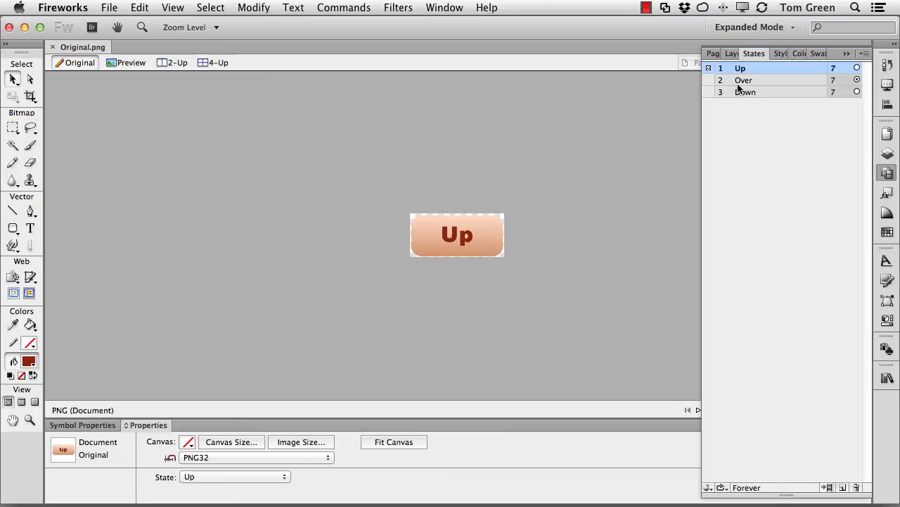
pyautogui.click(744, 79)
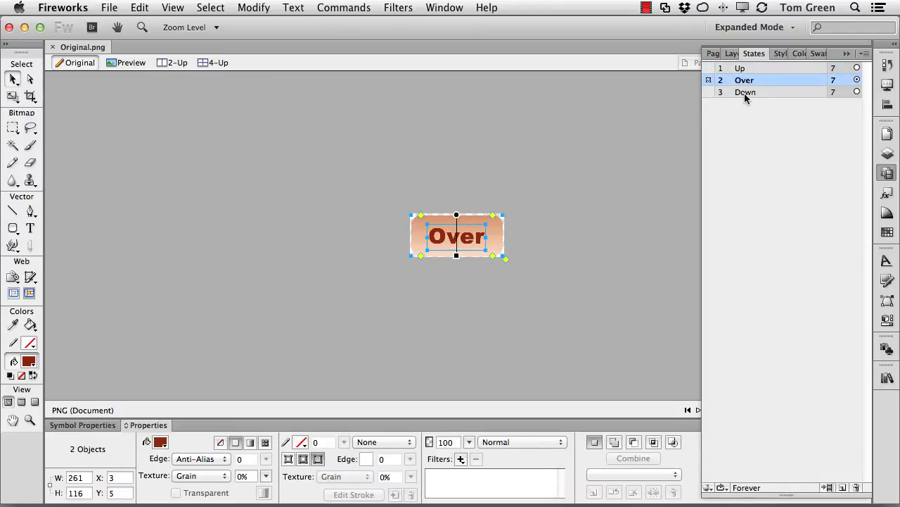
pyautogui.click(746, 93)
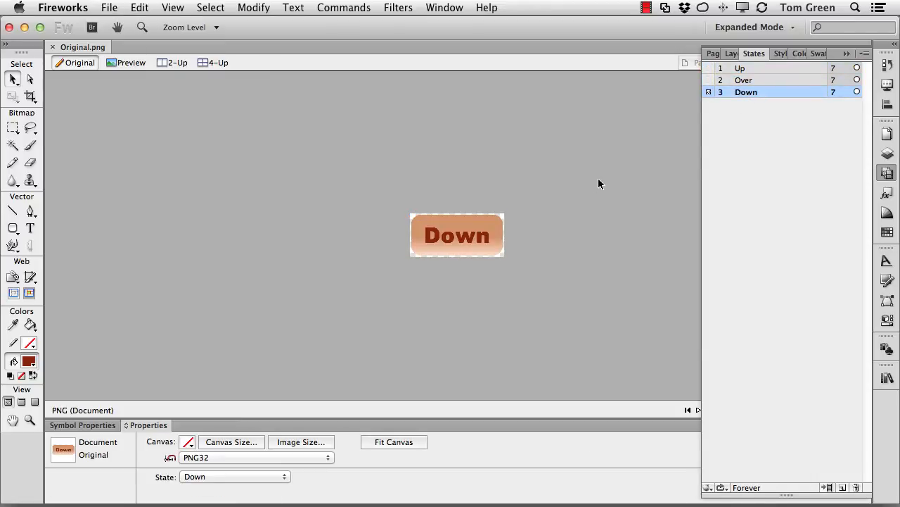
pyautogui.click(740, 68)
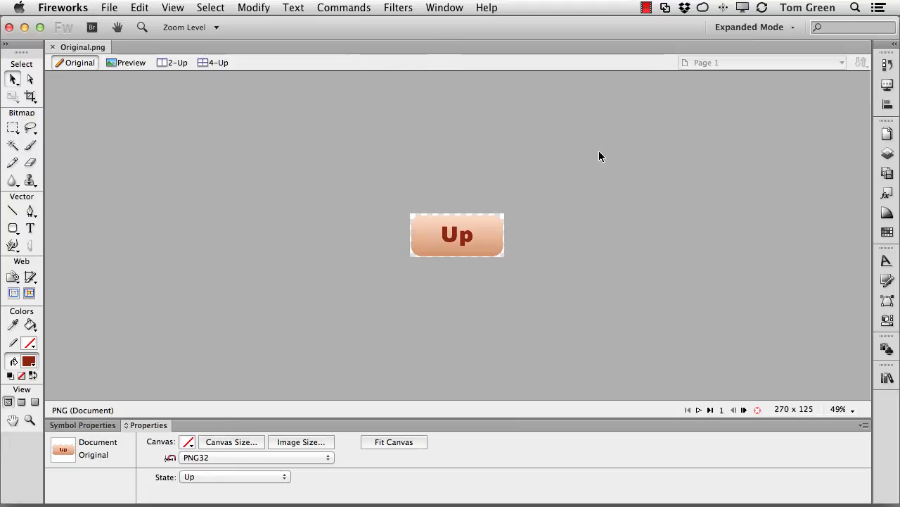
pyautogui.moveTo(586, 149)
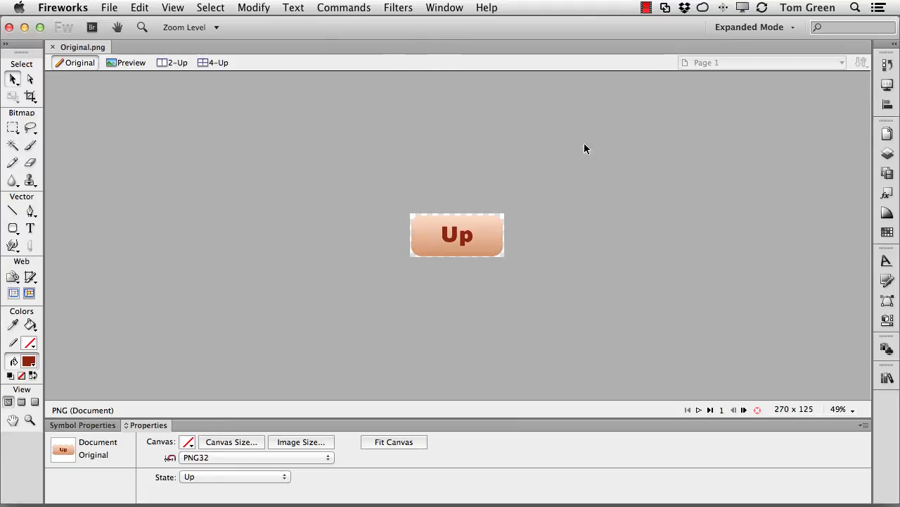
# Step: Export with States to Files, leaving Options unchanged and Trim Images checked
pyautogui.click(110, 9)
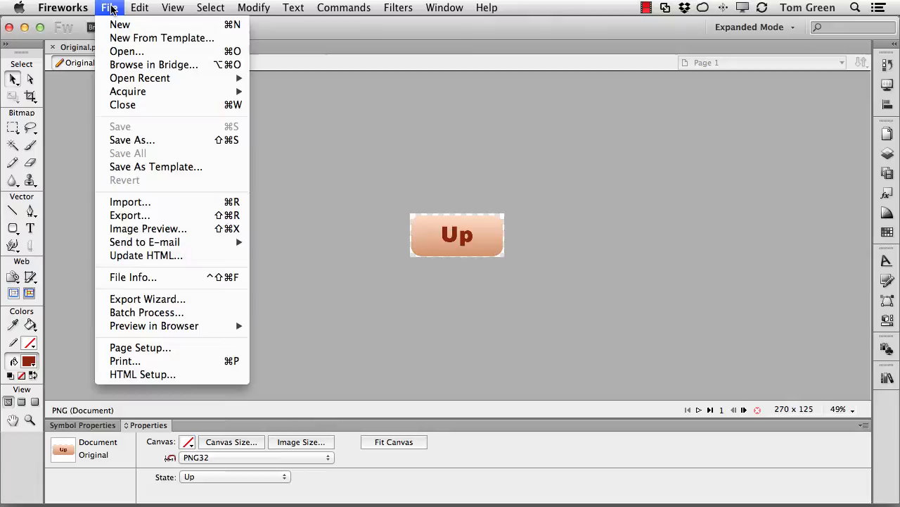
pyautogui.moveTo(130, 215)
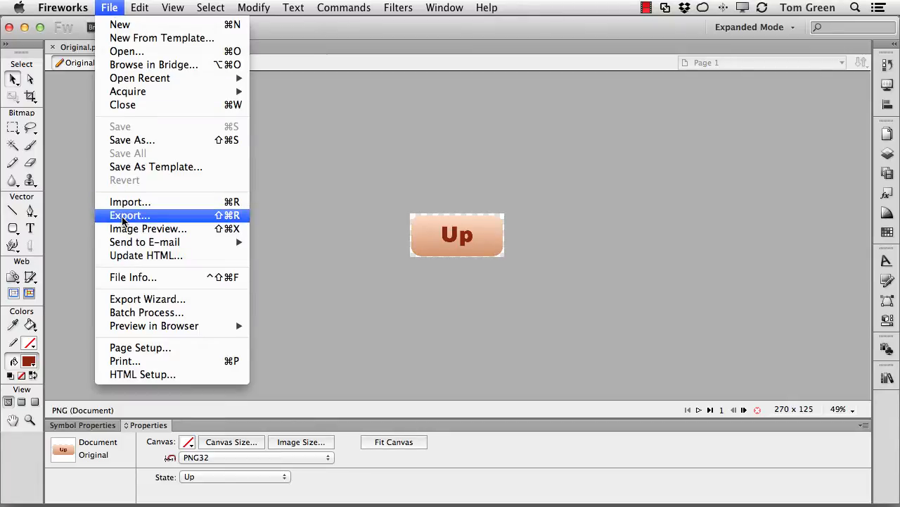
pyautogui.click(129, 215)
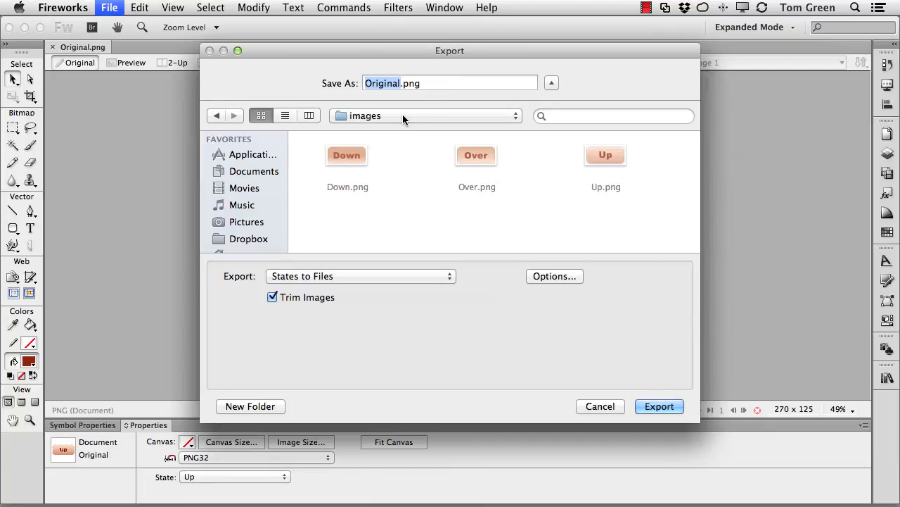
pyautogui.click(360, 276)
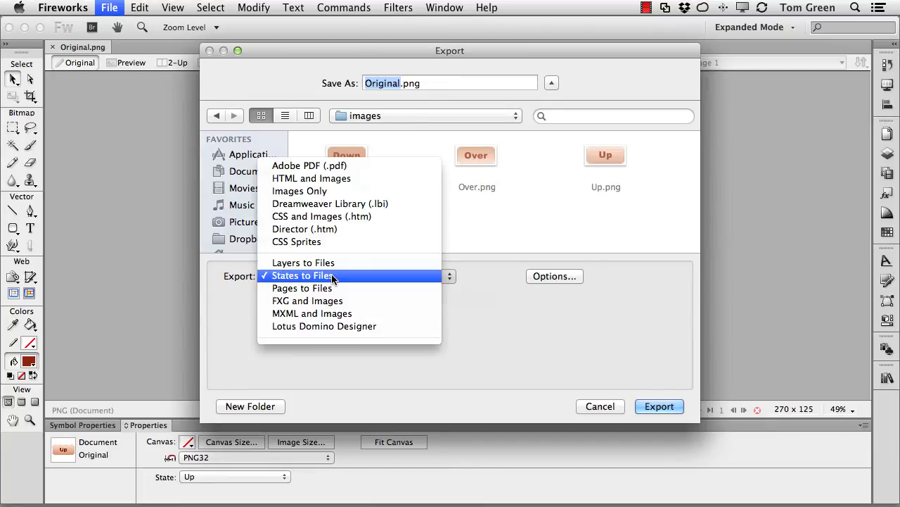
pyautogui.click(303, 274)
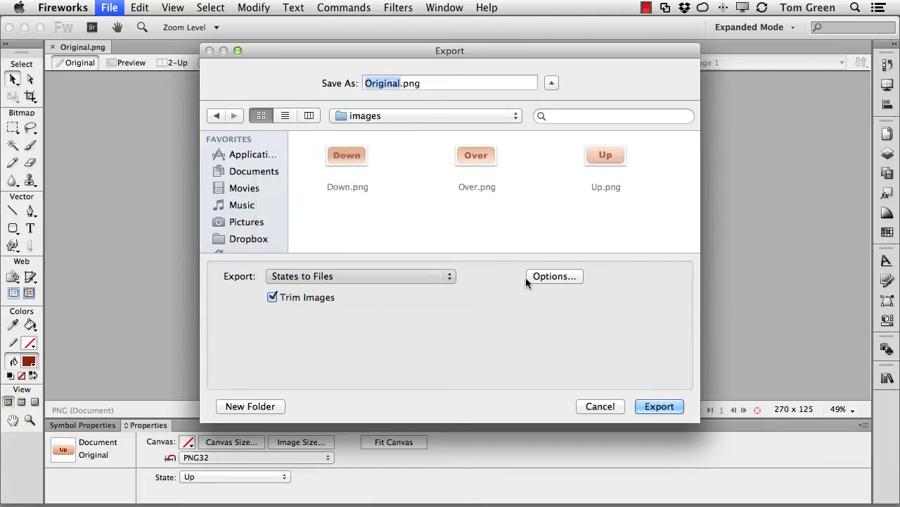
pyautogui.click(555, 276)
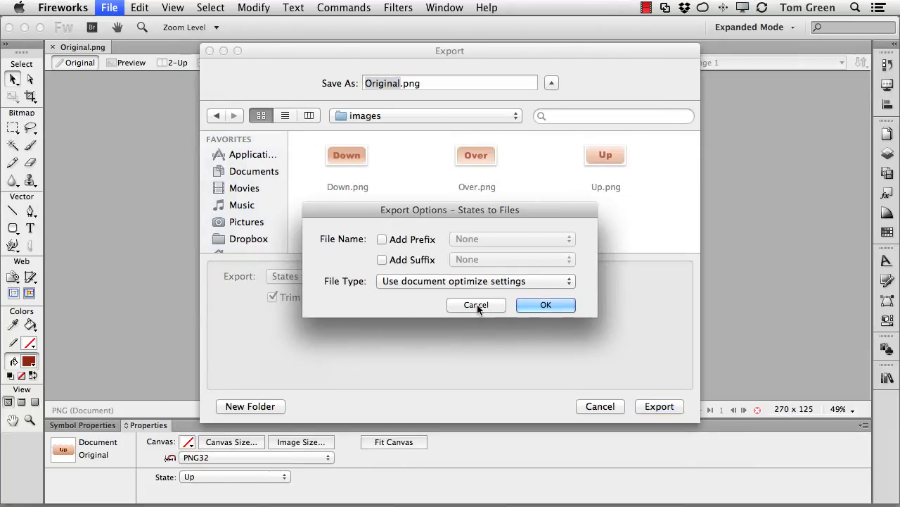
pyautogui.click(476, 303)
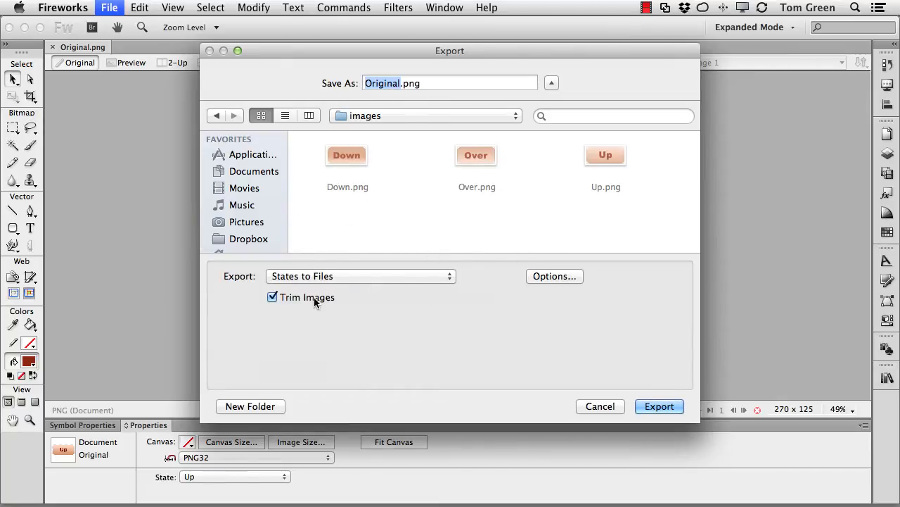
pyautogui.moveTo(417, 303)
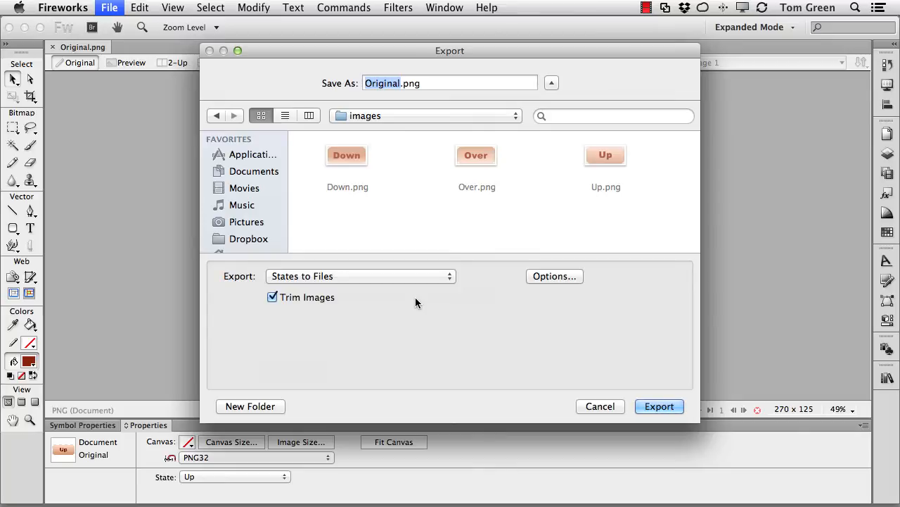
pyautogui.moveTo(585, 351)
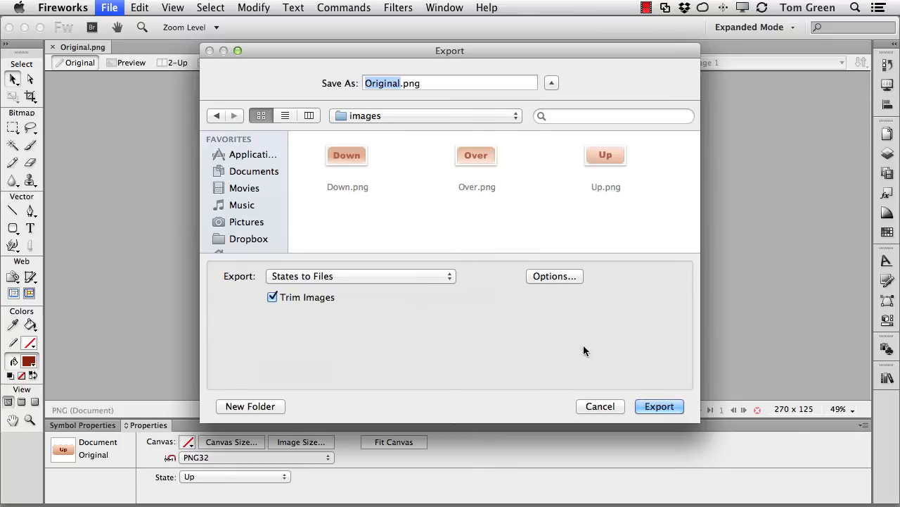
pyautogui.moveTo(471, 192)
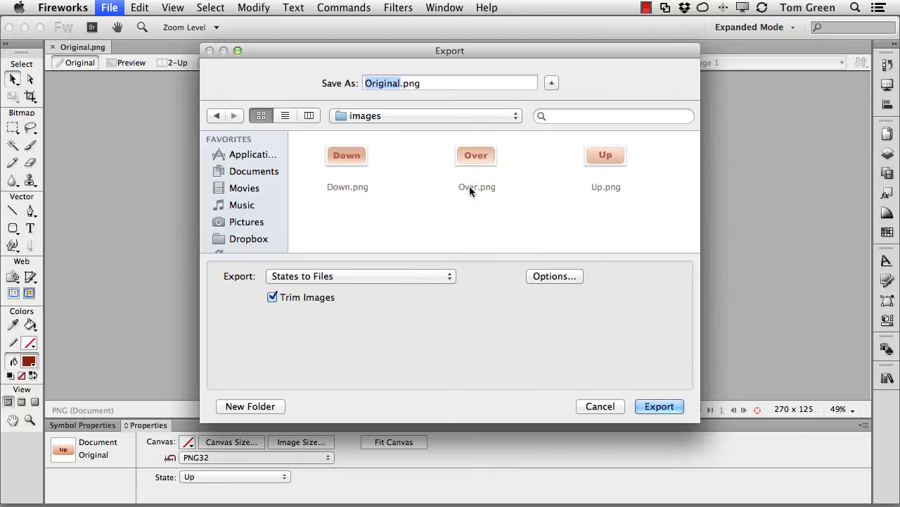
pyautogui.click(659, 405)
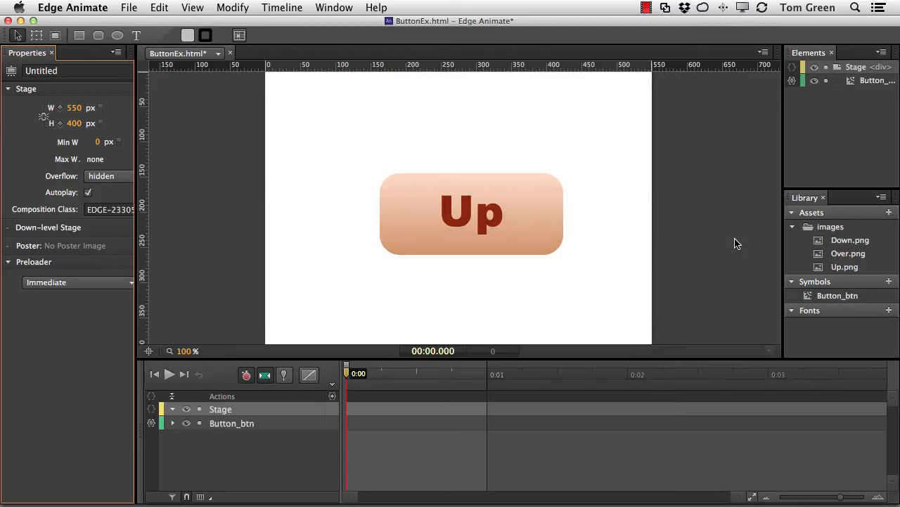
pyautogui.moveTo(473, 233)
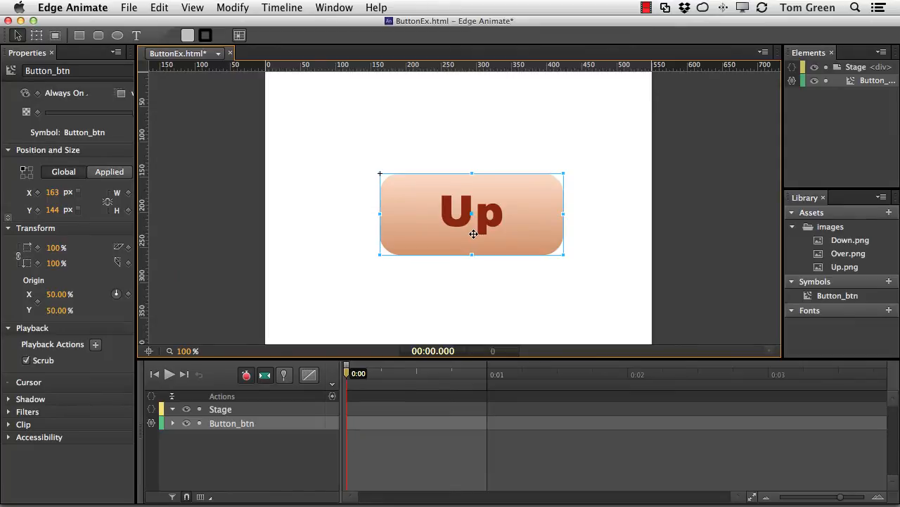
pyautogui.moveTo(842, 256)
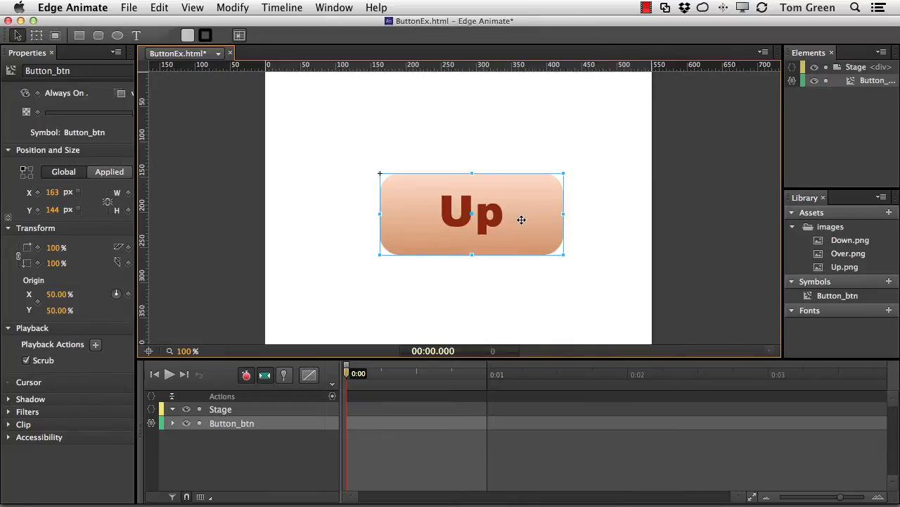
pyautogui.moveTo(847, 301)
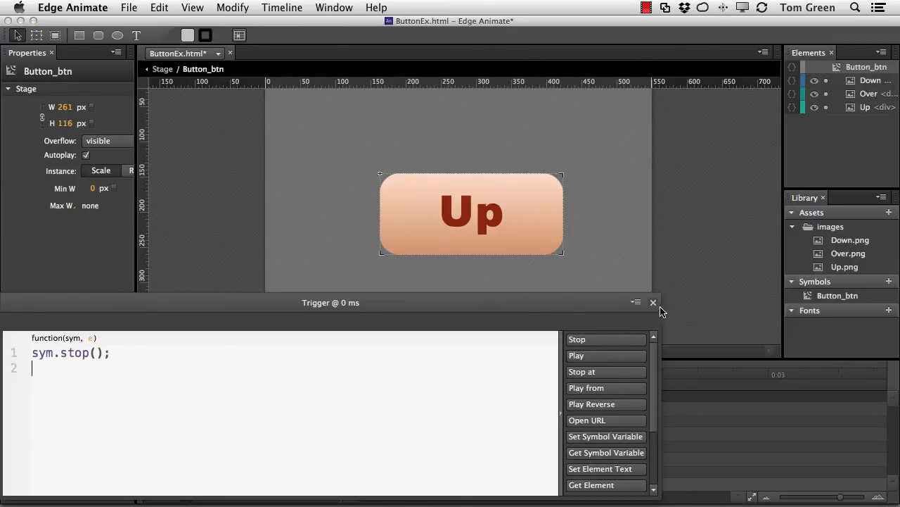
# Step: Inspect the trigger code at 0 ms in Button_btn's timeline and close it
pyautogui.click(653, 301)
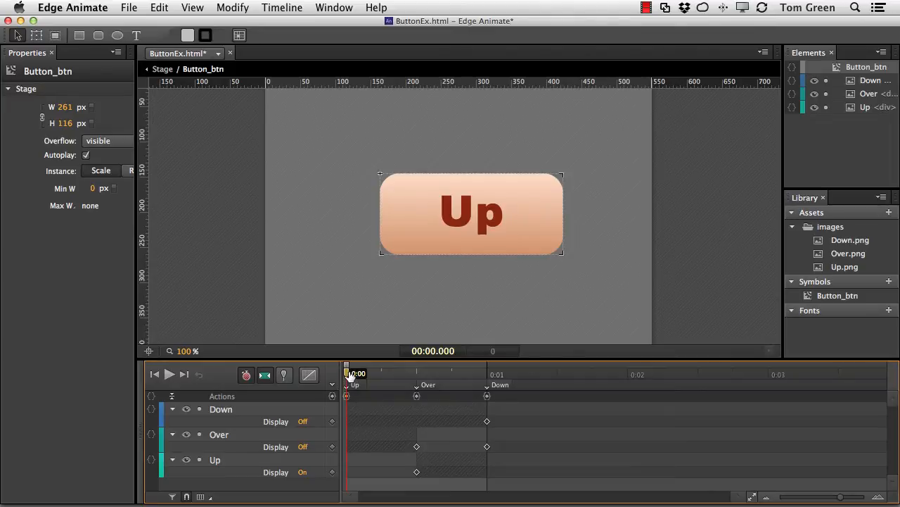
pyautogui.click(487, 372)
pyautogui.write('sym.stop();')
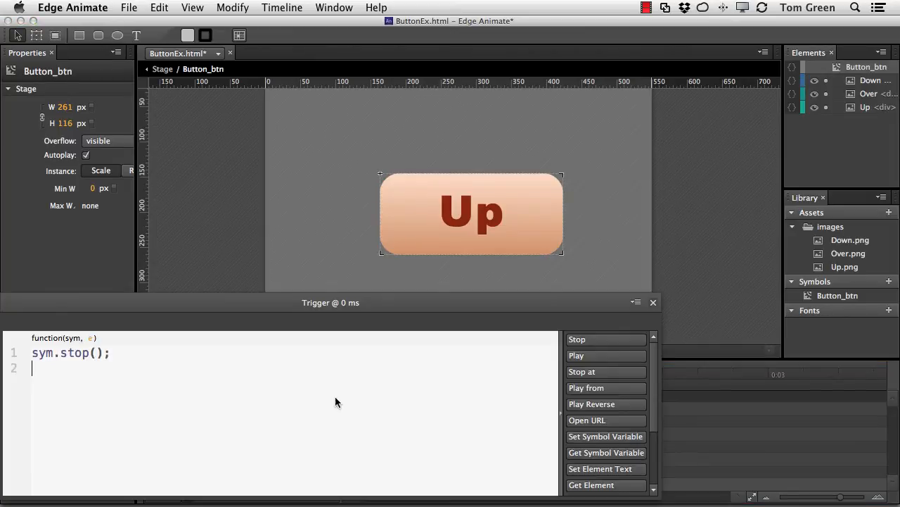
pyautogui.click(653, 302)
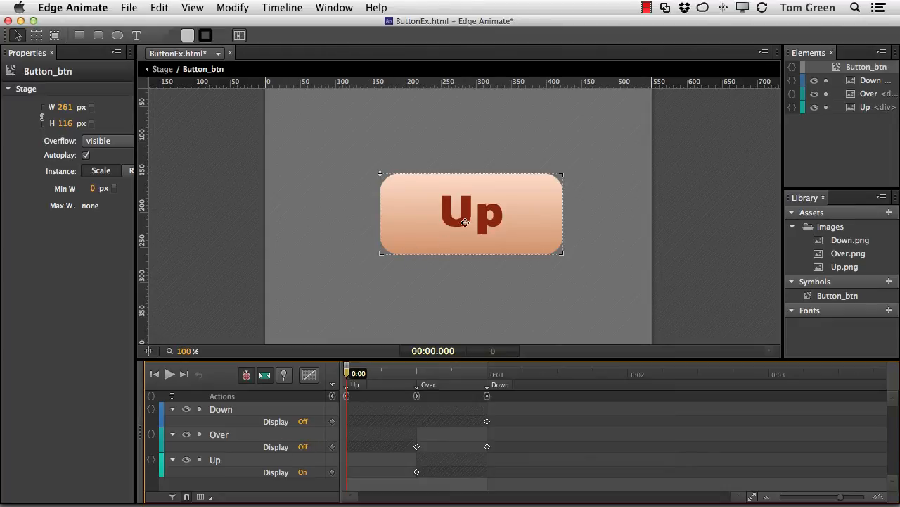
# Step: Scrub the playhead across the Up, Over and Down labels, then return to the main Stage
pyautogui.click(471, 213)
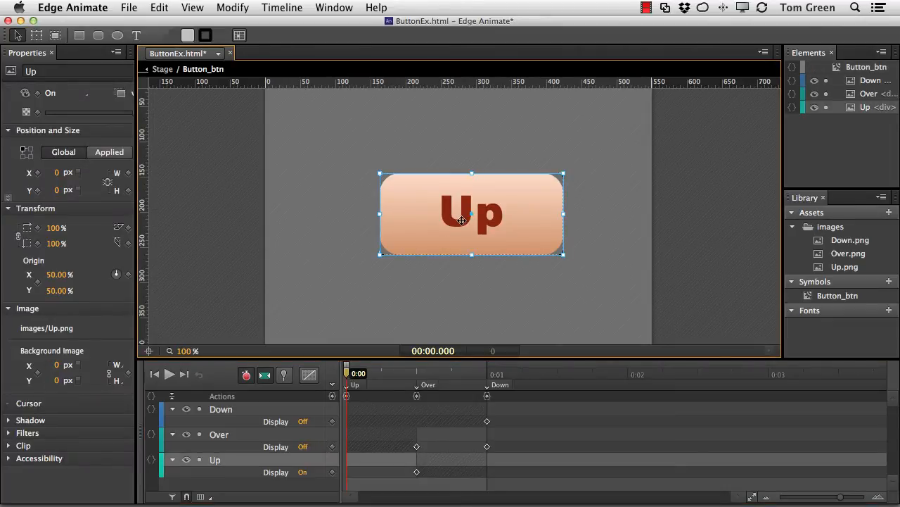
pyautogui.moveTo(482, 410)
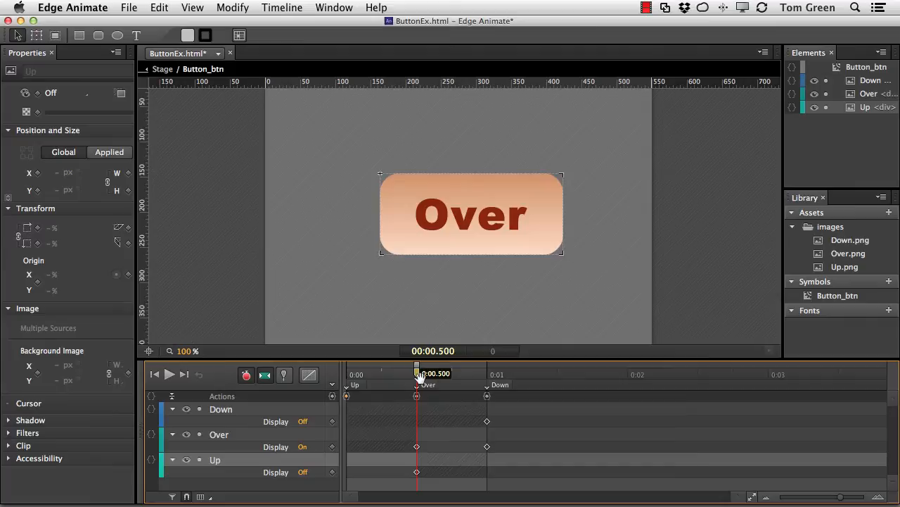
pyautogui.moveTo(417, 373); pyautogui.dragTo(465, 373)
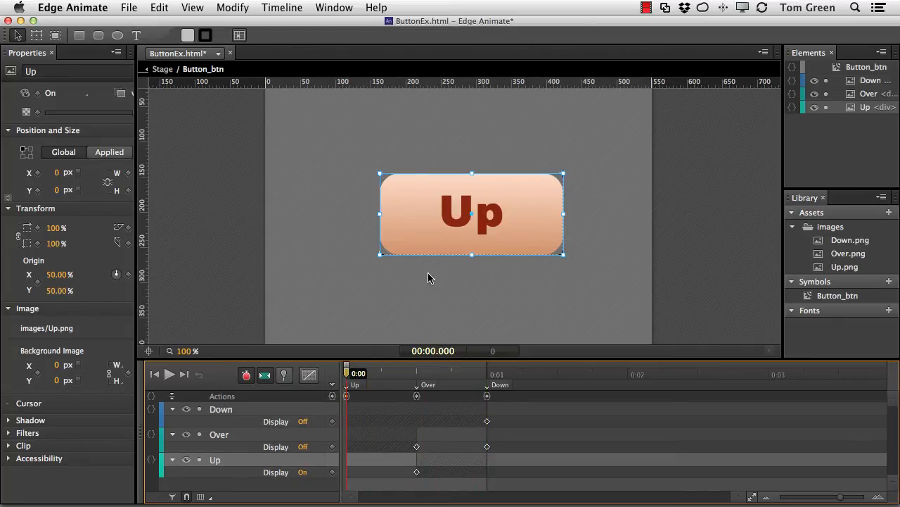
pyautogui.click(163, 68)
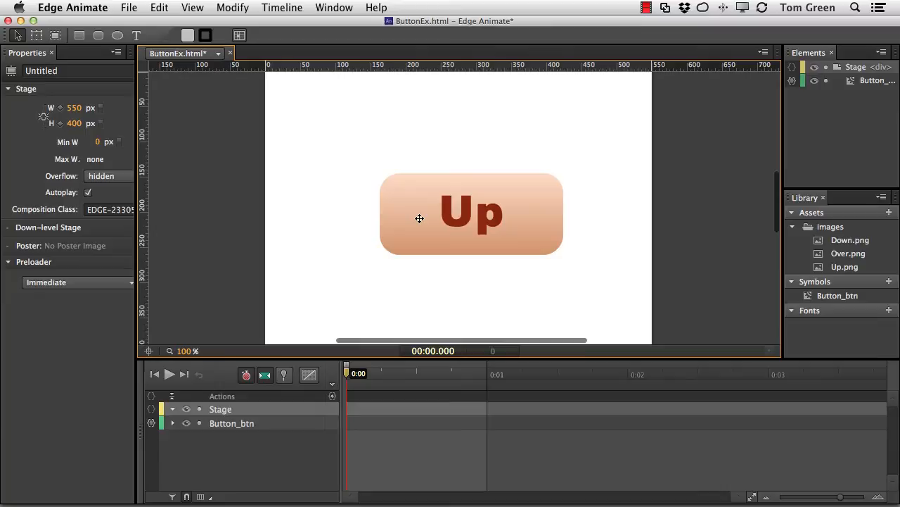
# Step: Give Button_btn actions: mouseout and mouseup play("Up"), mousedown plays play("Down")
pyautogui.click(472, 214)
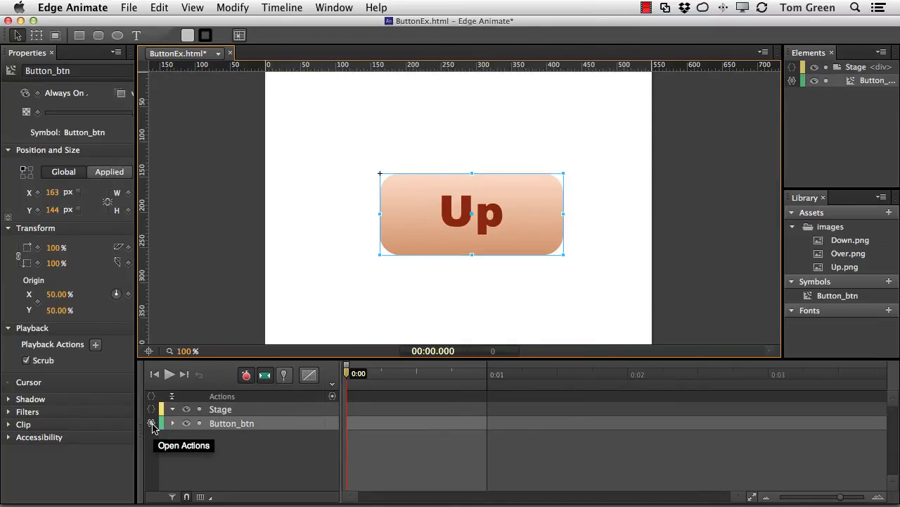
pyautogui.click(151, 423)
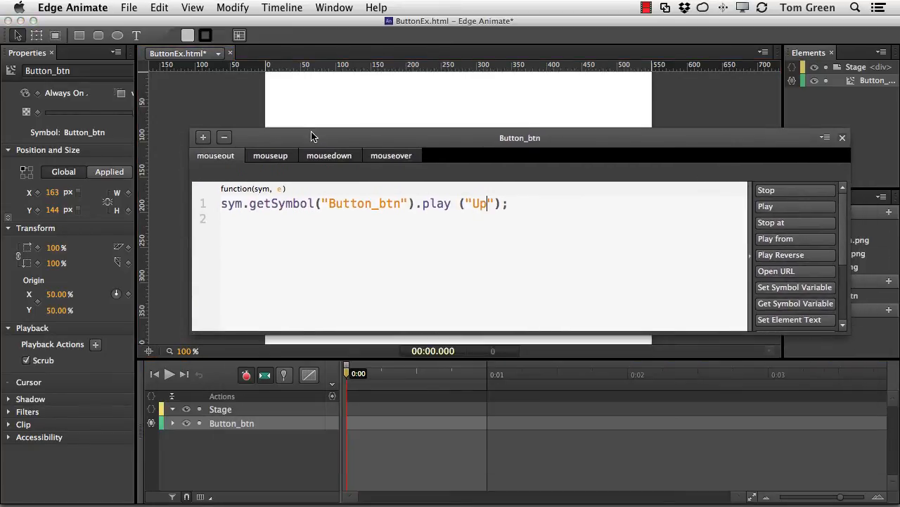
pyautogui.tripleClick(363, 203)
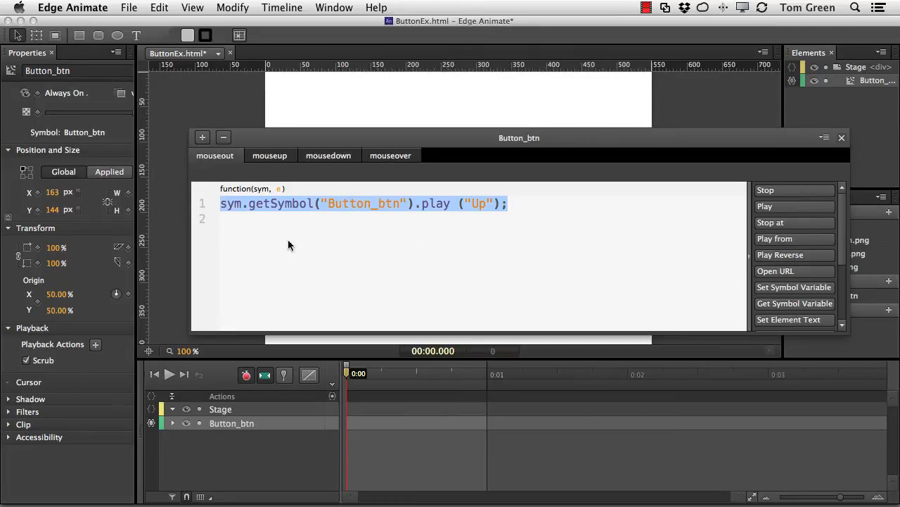
pyautogui.click(328, 154)
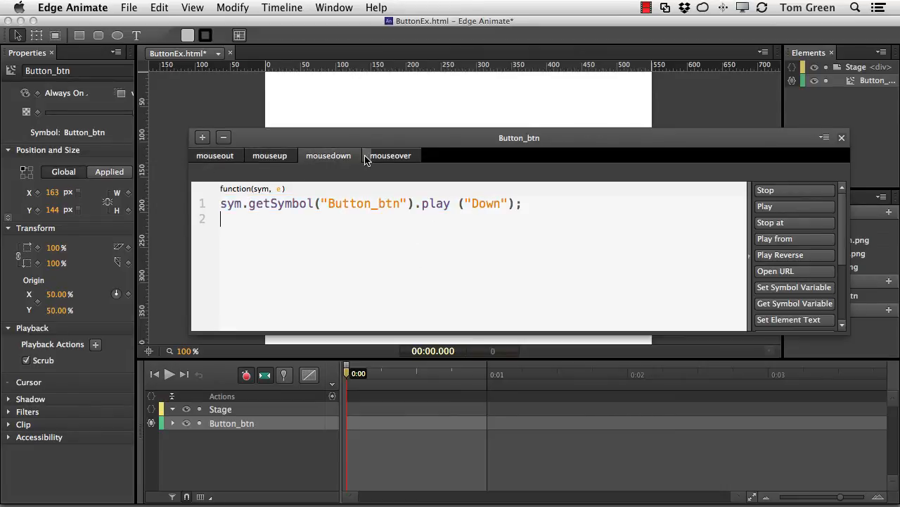
pyautogui.click(202, 138)
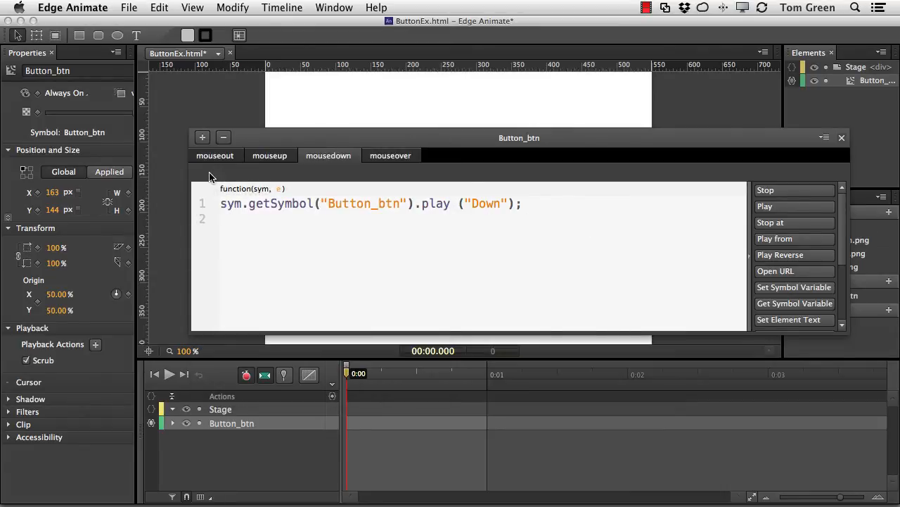
pyautogui.click(270, 155)
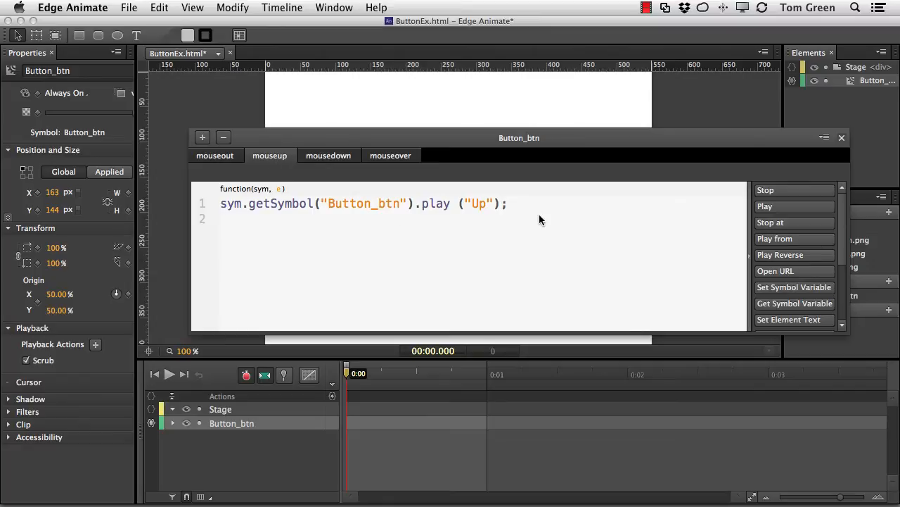
pyautogui.moveTo(366, 217)
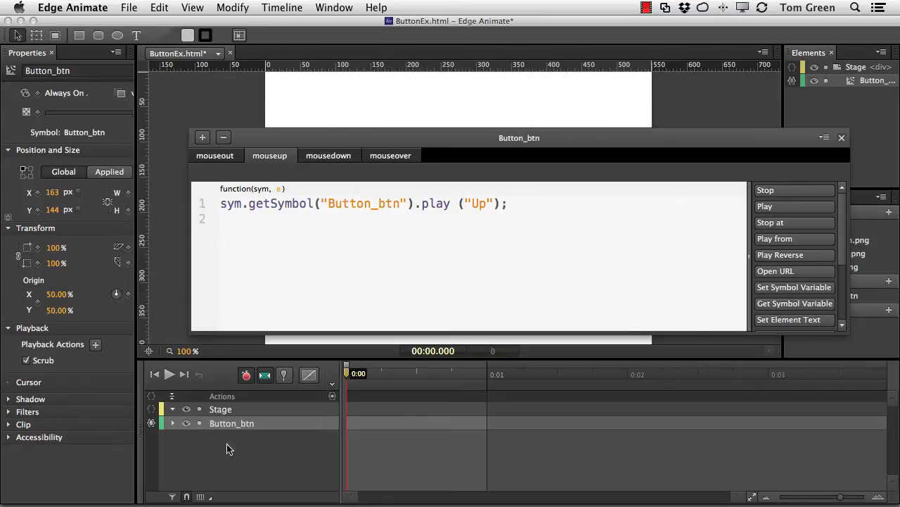
pyautogui.moveTo(462, 214)
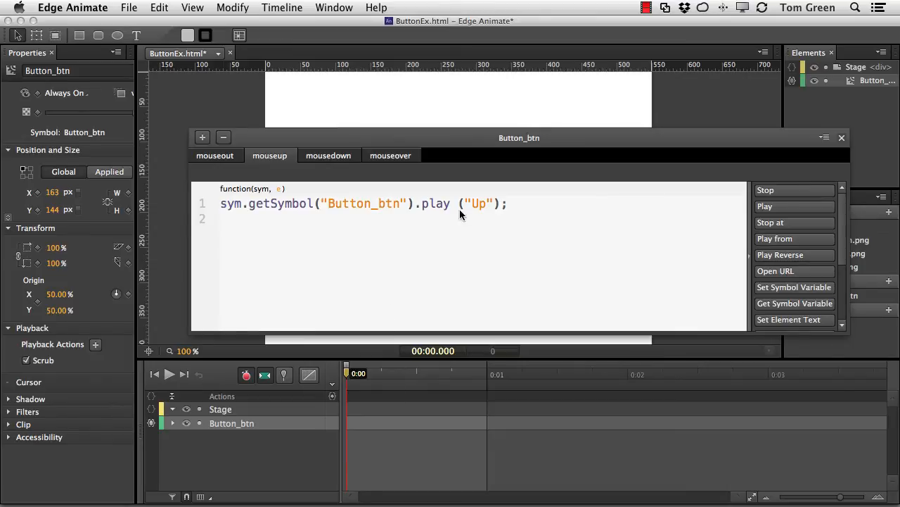
pyautogui.moveTo(493, 205)
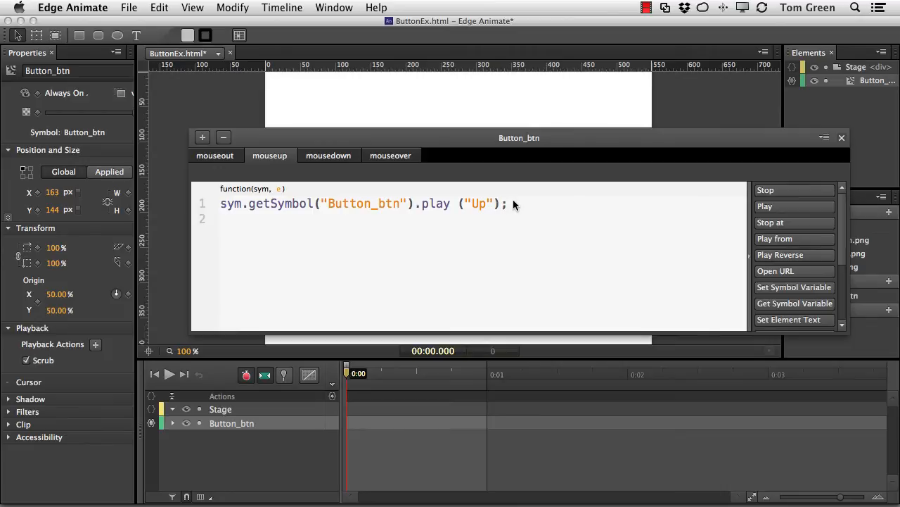
# Step: Check the mouseup, mousedown and mouseout code, then close the Actions panel
pyautogui.tripleClick(363, 202)
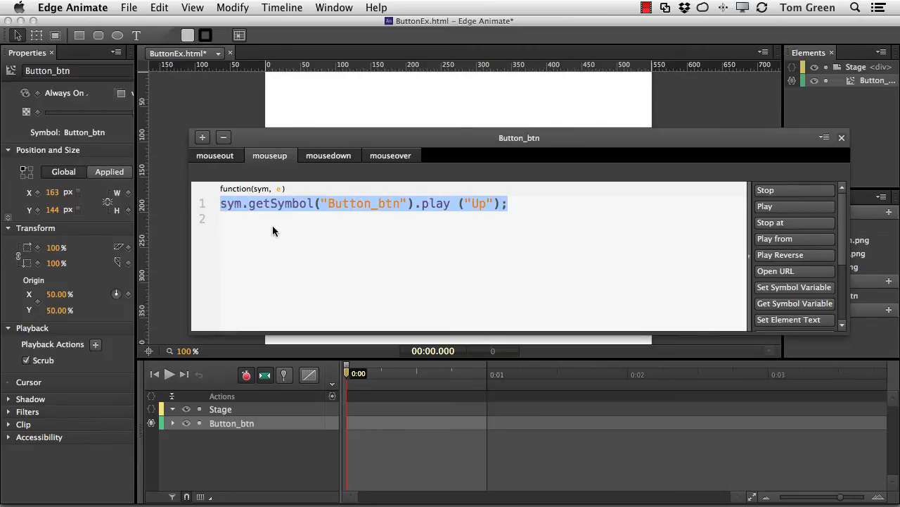
pyautogui.moveTo(298, 262)
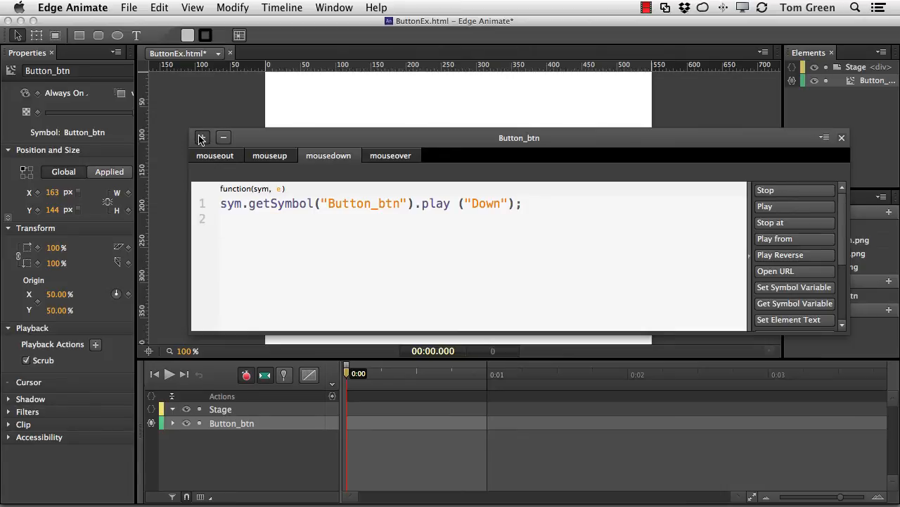
pyautogui.click(203, 138)
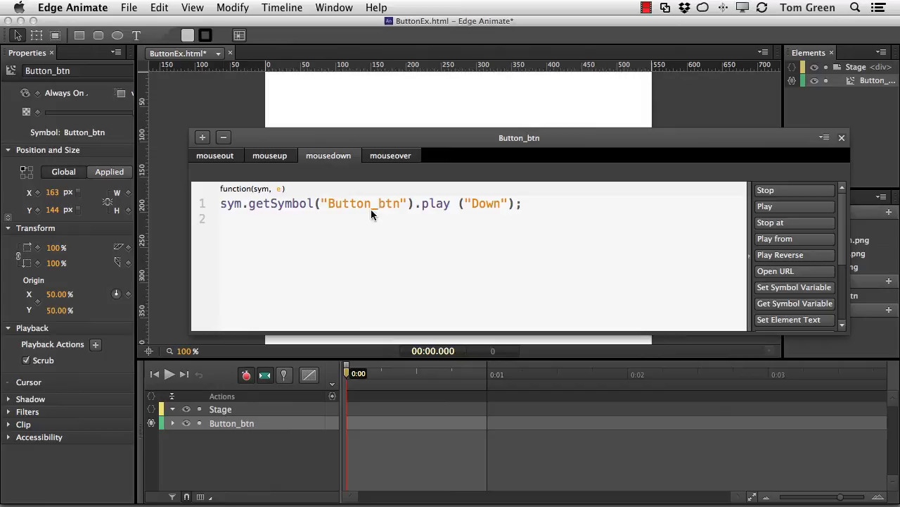
pyautogui.moveTo(486, 209)
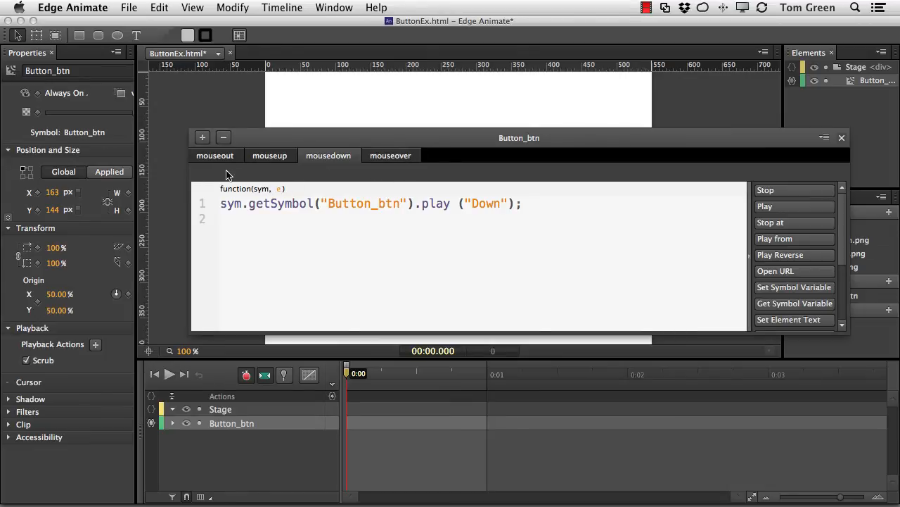
pyautogui.click(214, 155)
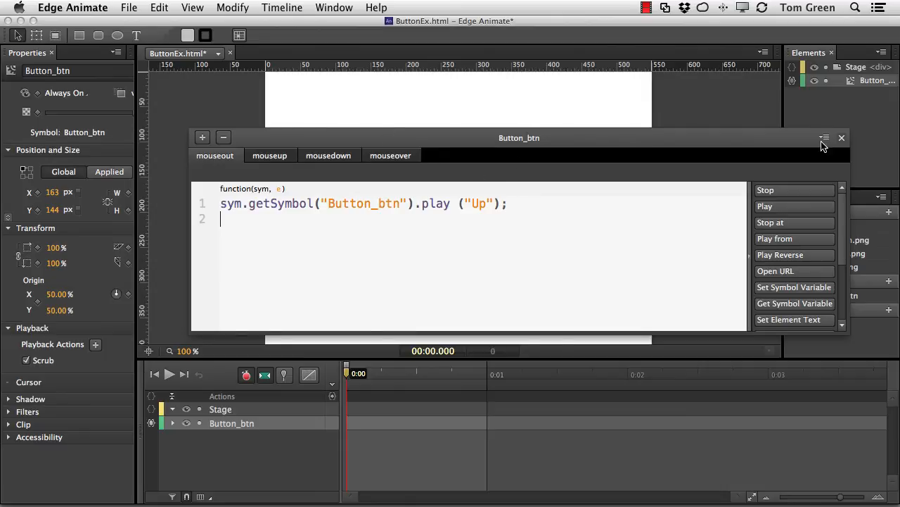
pyautogui.click(841, 138)
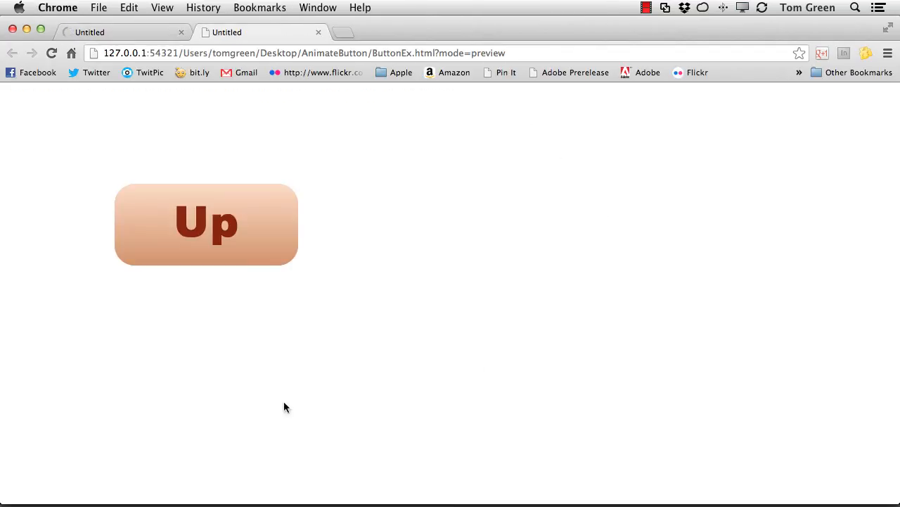
# Step: Click the previewed button in Chrome to test its states, then leave the preview
pyautogui.click(205, 225)
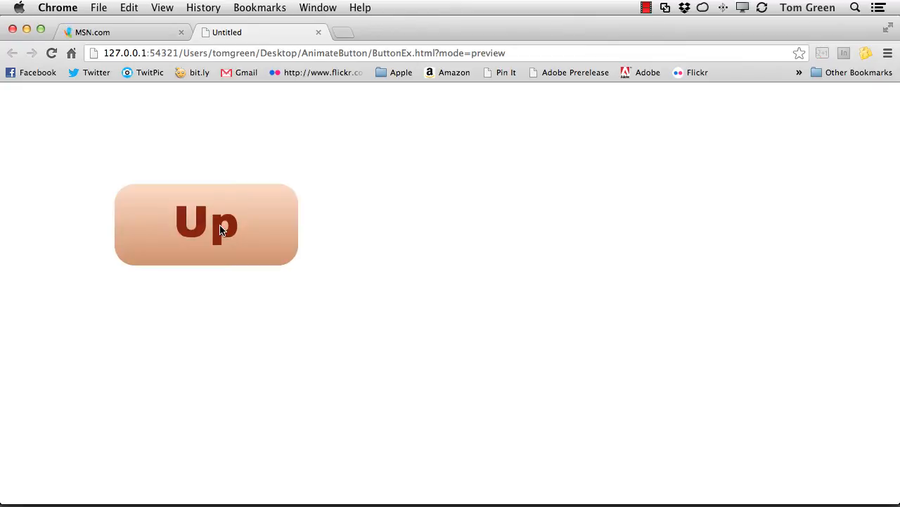
pyautogui.moveTo(226, 316)
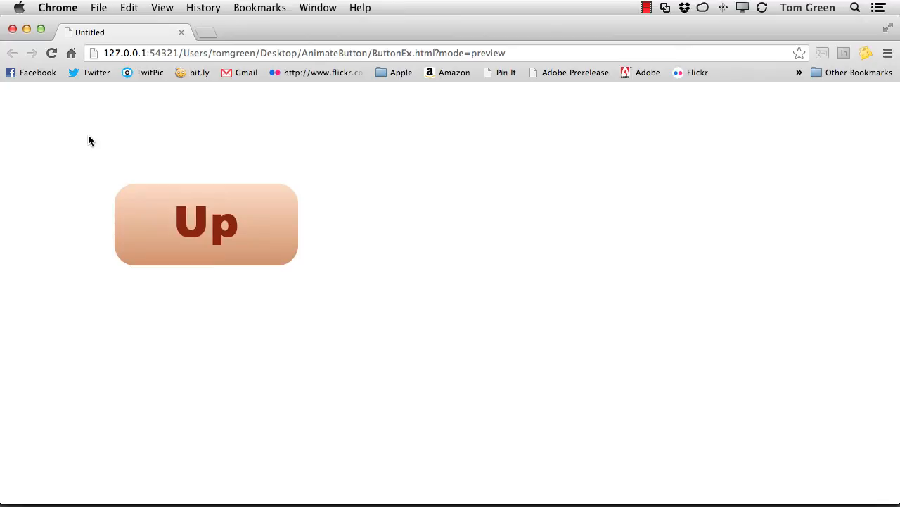
pyautogui.click(57, 8)
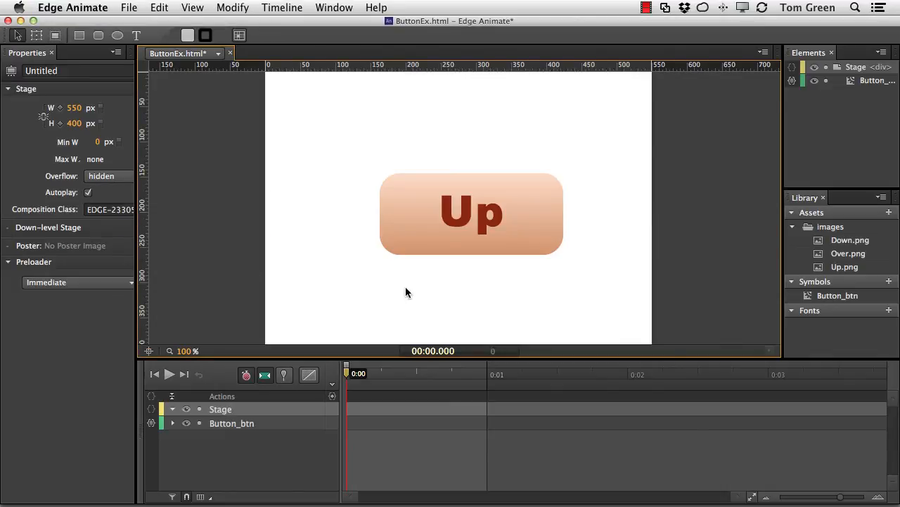
pyautogui.moveTo(524, 215)
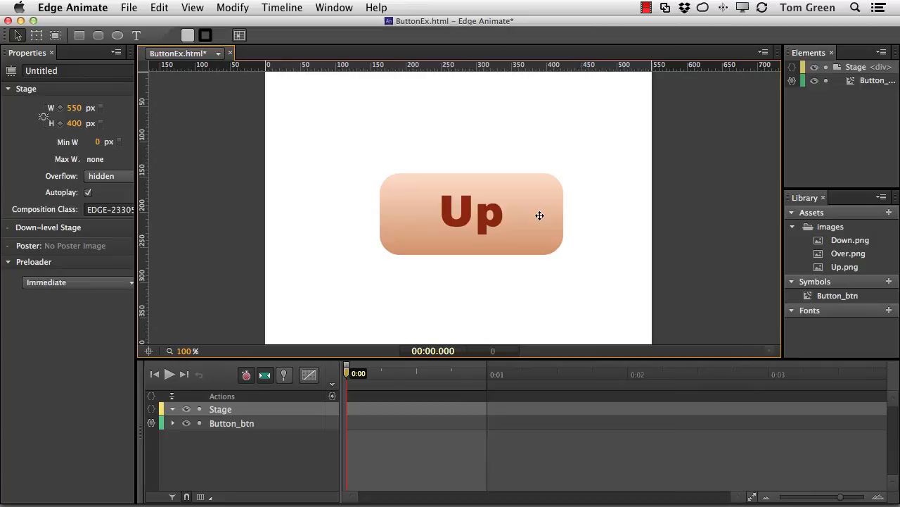
# Step: Select Button_btn on the Stage and reopen its actions showing mouseout play("Up")
pyautogui.click(472, 214)
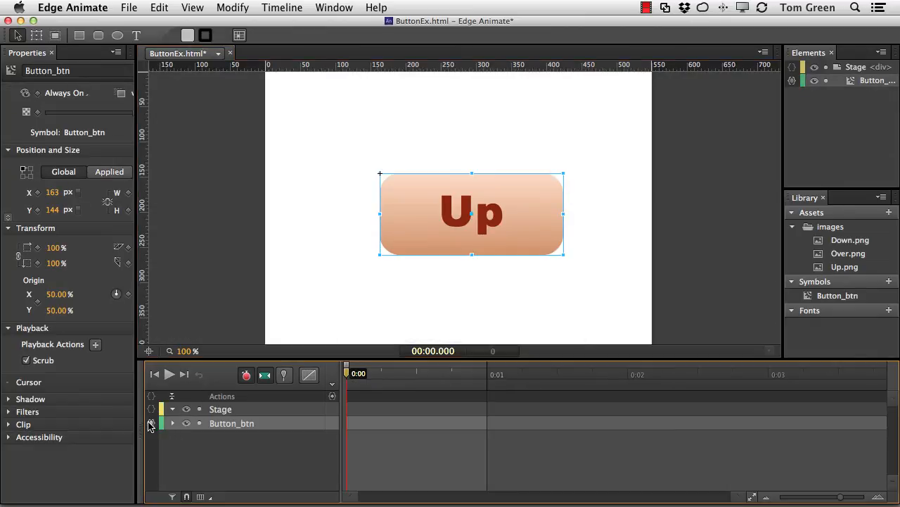
pyautogui.click(152, 422)
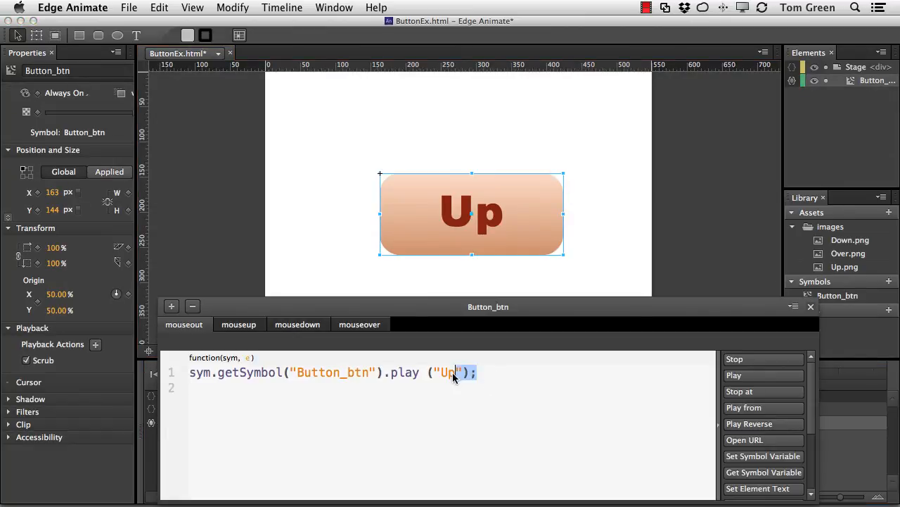